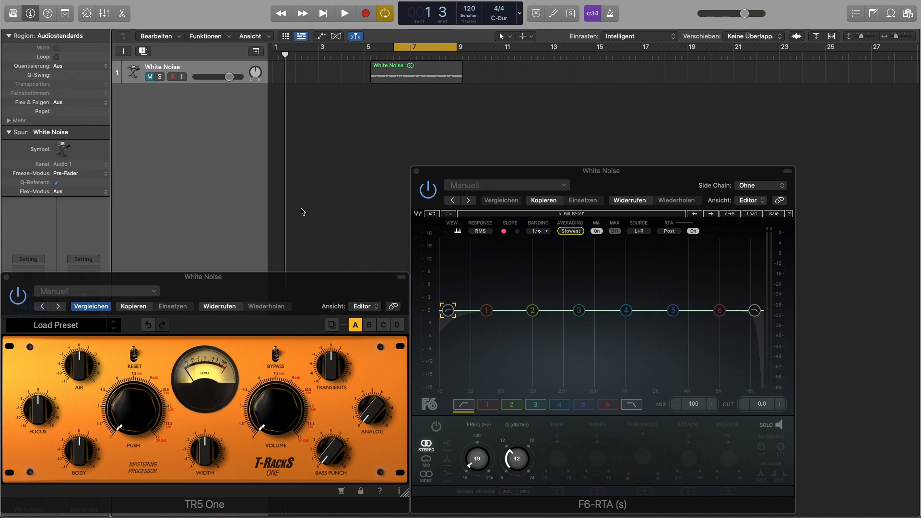
mouse_move(373, 65)
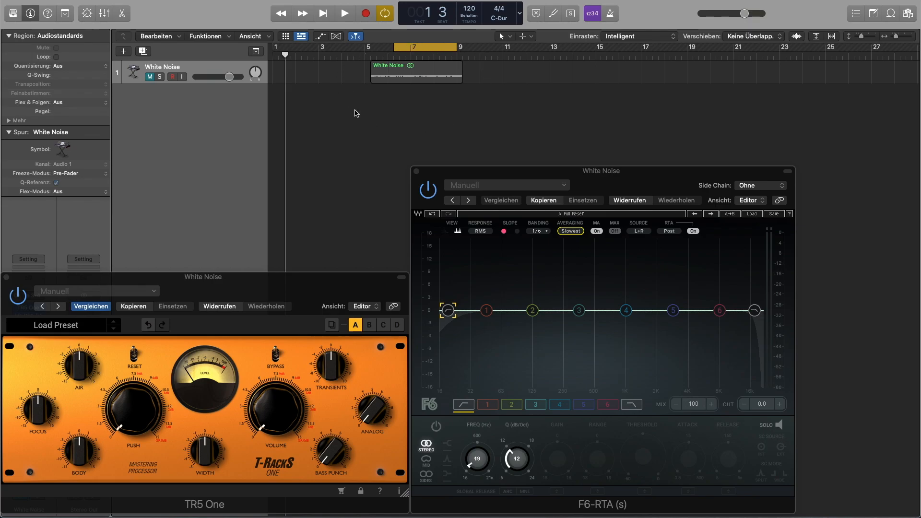
Step: Start playback of the White Noise track so F6-RTA shows its live spectrum
left_click(344, 13)
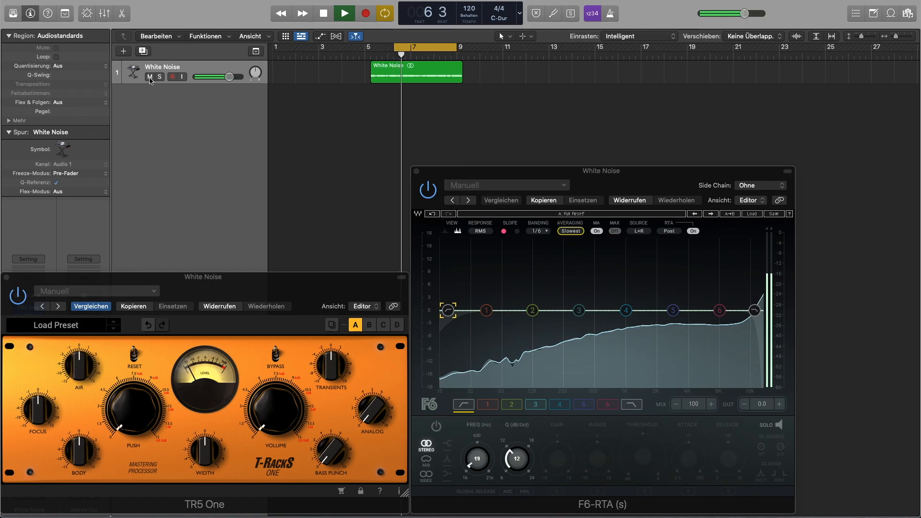
Step: Vary the TR5 One Air knob during playback, reshaping the spectrum with a dip
left_click(150, 77)
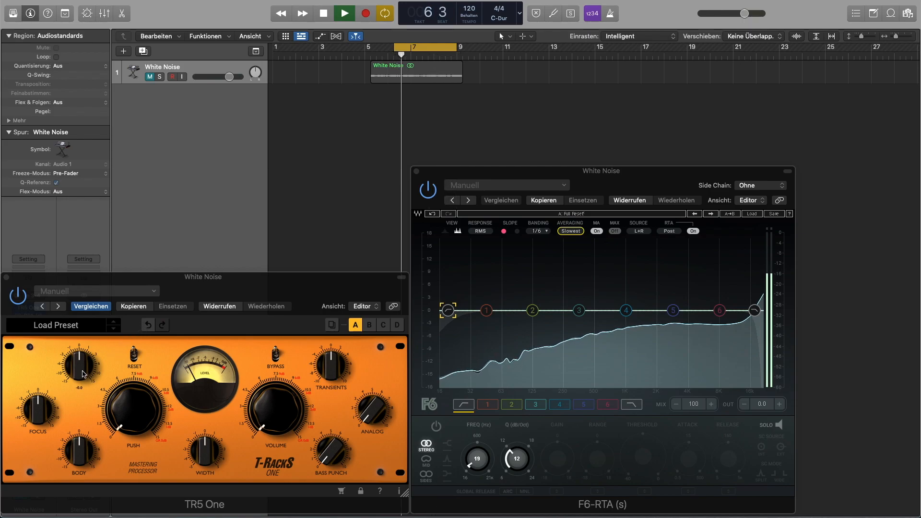
left_click_drag(77, 367, 85, 355)
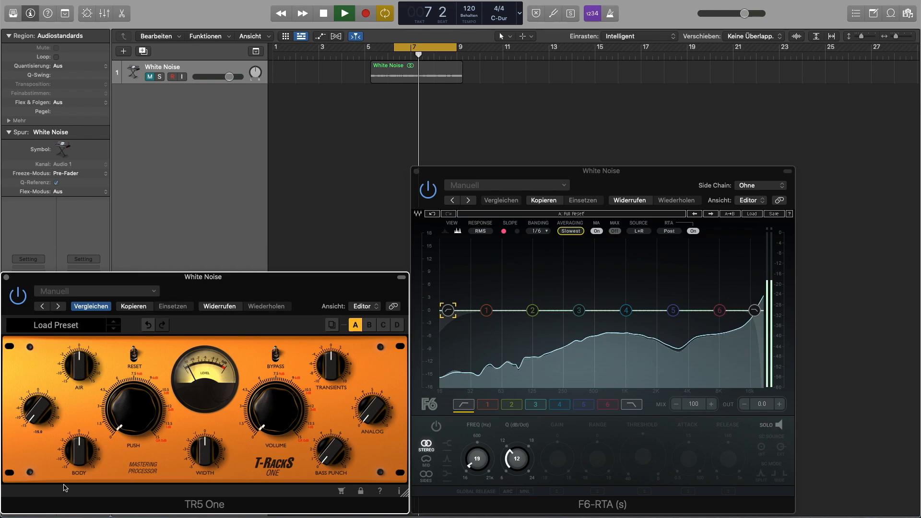
Step: Restart playback while Focus goes to about -10 and Body is lowered
left_click(344, 12)
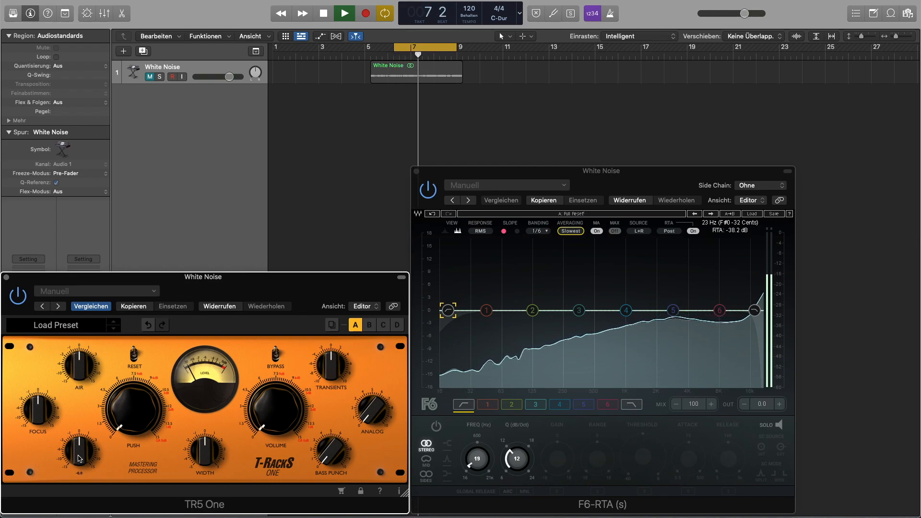
Step: Keep playback running while the Transients amount is varied and reset
left_click(343, 11)
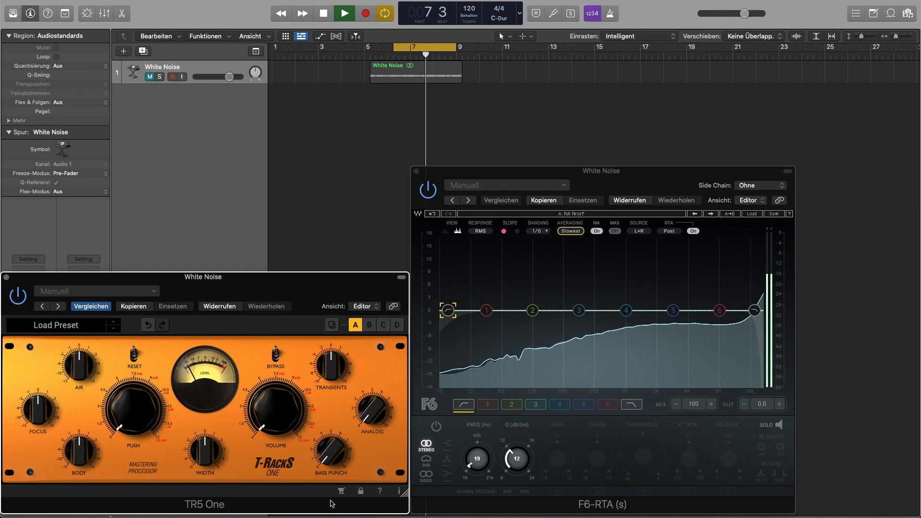
Step: Stop playback of the White Noise track with all TR5 One knobs reset
left_click(323, 12)
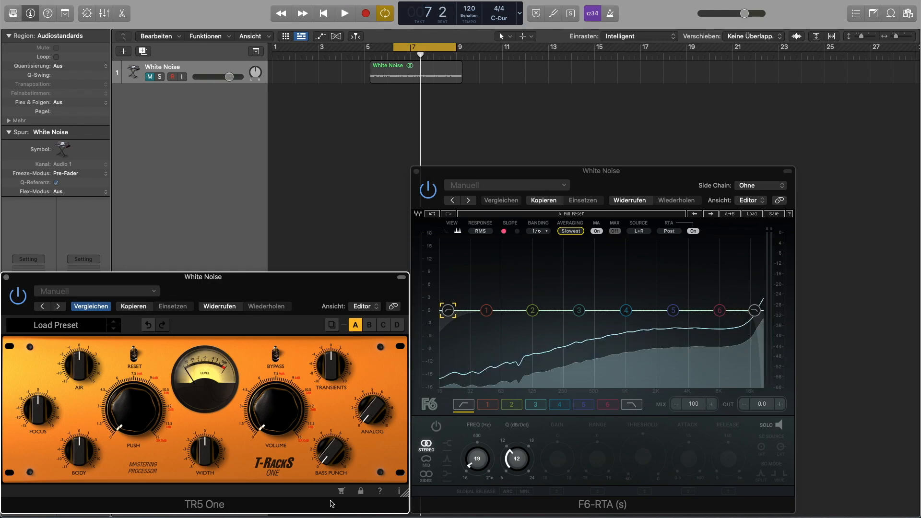